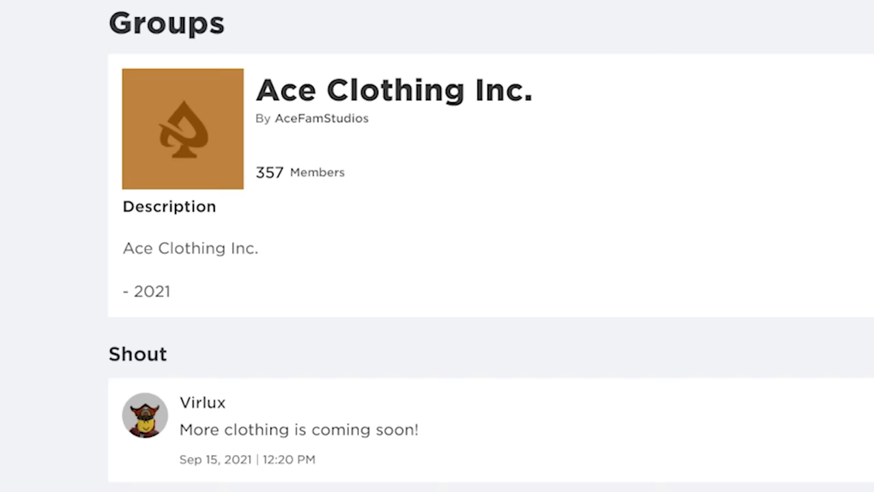
- Scroll the Ace Clothing Inc. group page down past Description and Shout to the Wall
{"action": "scroll", "scroll_direction": "down", "scroll_amount": 3}
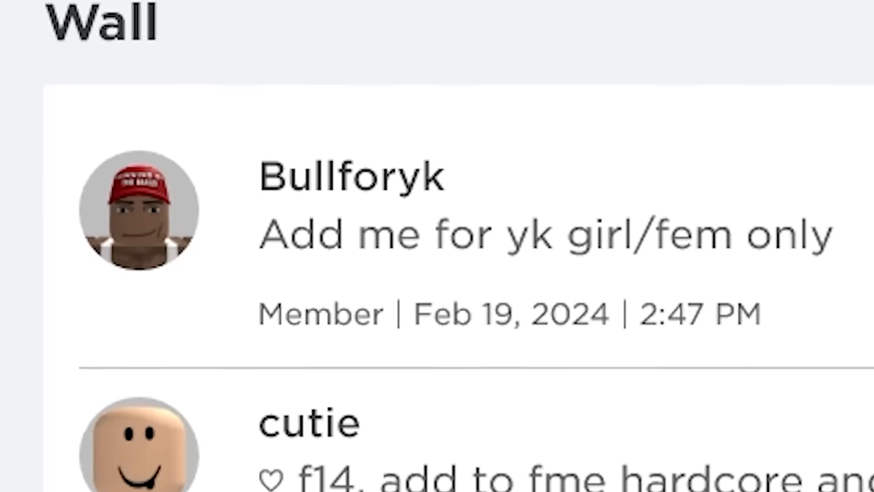
- Scroll through the group Wall posts until the entries dated Feb 19, 2024 are in view
{"action": "scroll", "scroll_direction": "down", "scroll_amount": 3}
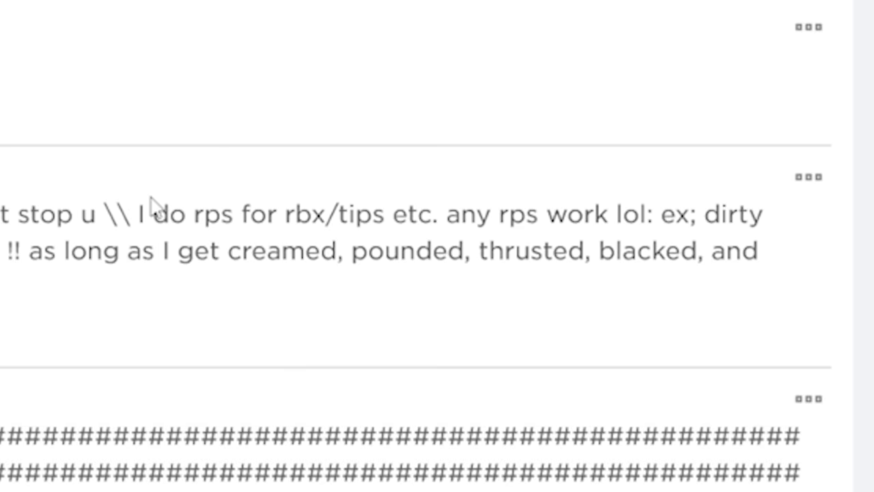
{"action": "double_click", "coordinate": [339, 213]}
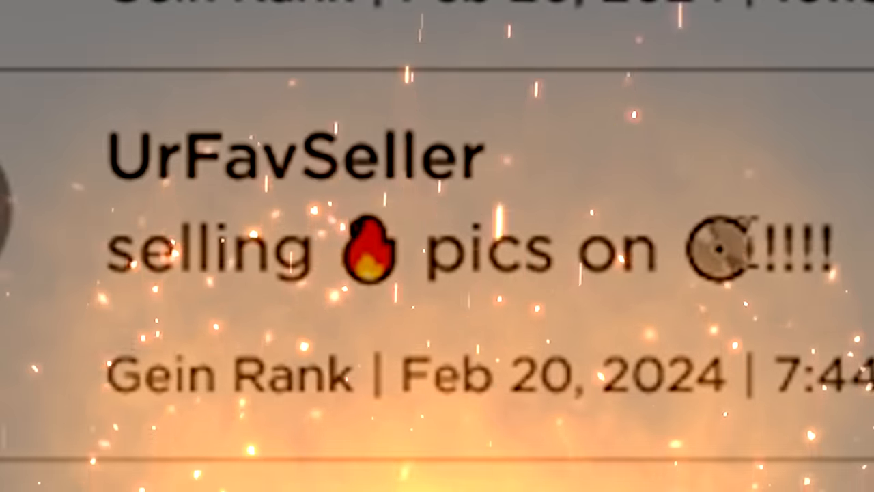
{"action": "scroll", "scroll_direction": "down", "scroll_amount": 3}
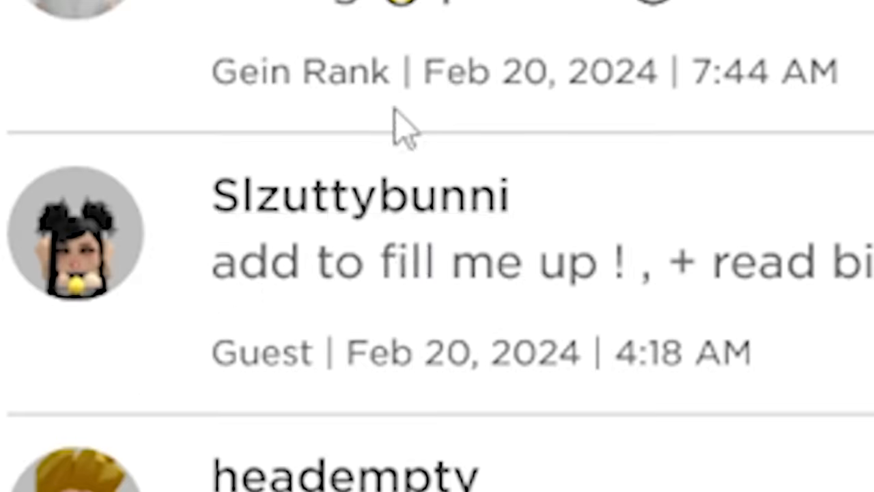
{"action": "scroll", "scroll_direction": "down", "scroll_amount": 3}
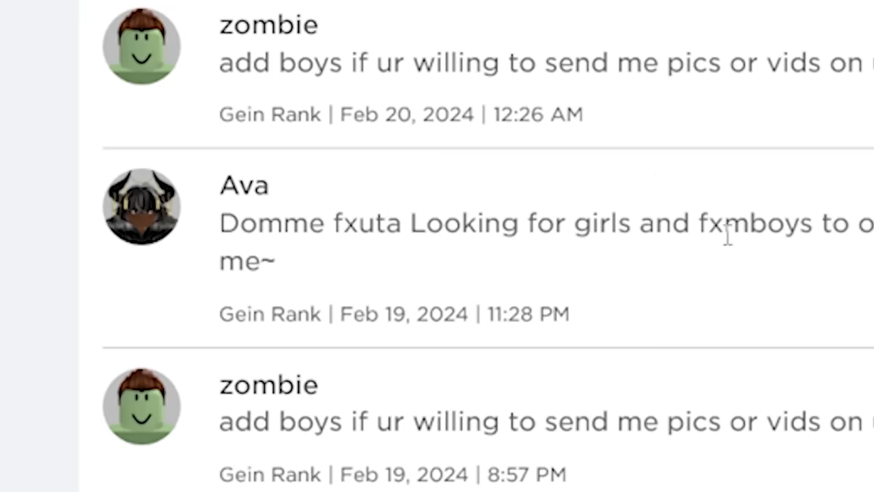
{"action": "scroll", "scroll_direction": "right", "scroll_amount": 3}
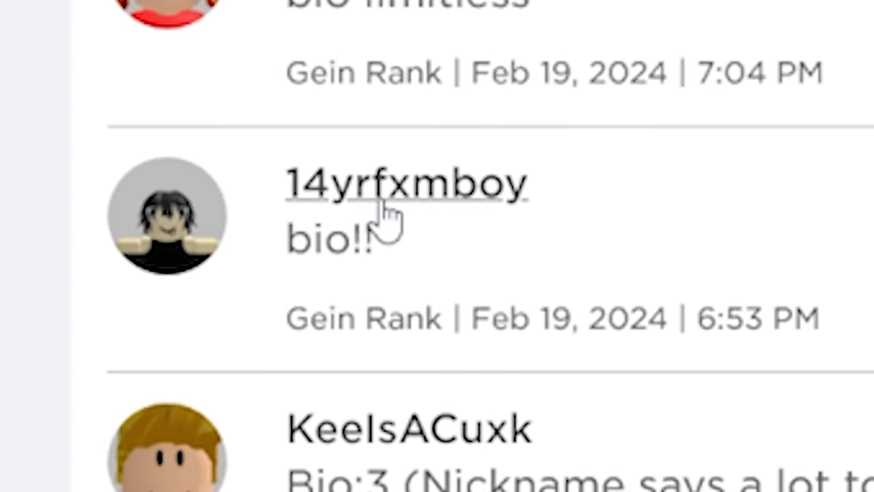
{"action": "scroll", "scroll_direction": "up", "scroll_amount": 3}
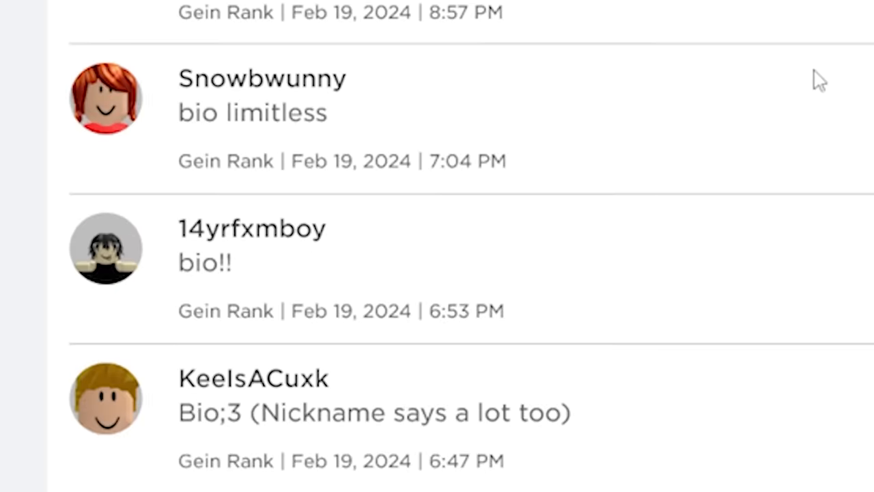
{"action": "mouse_move", "coordinate": [437, 231]}
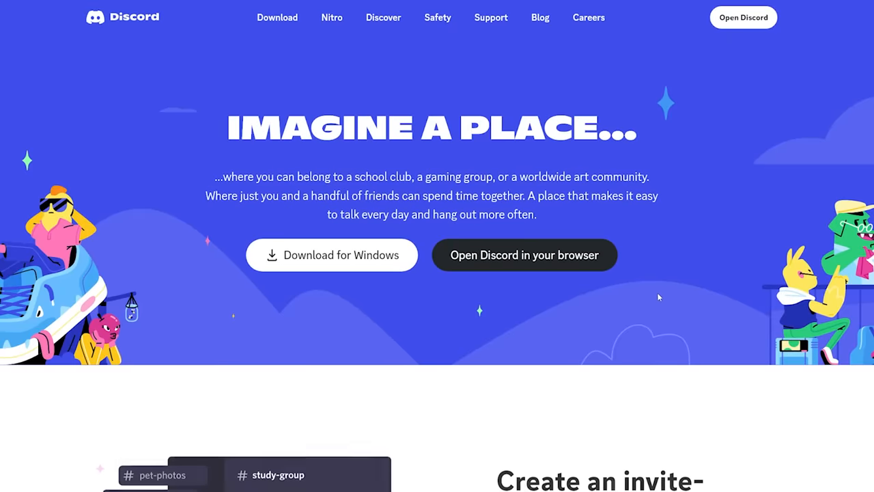
{"action": "mouse_move", "coordinate": [688, 294]}
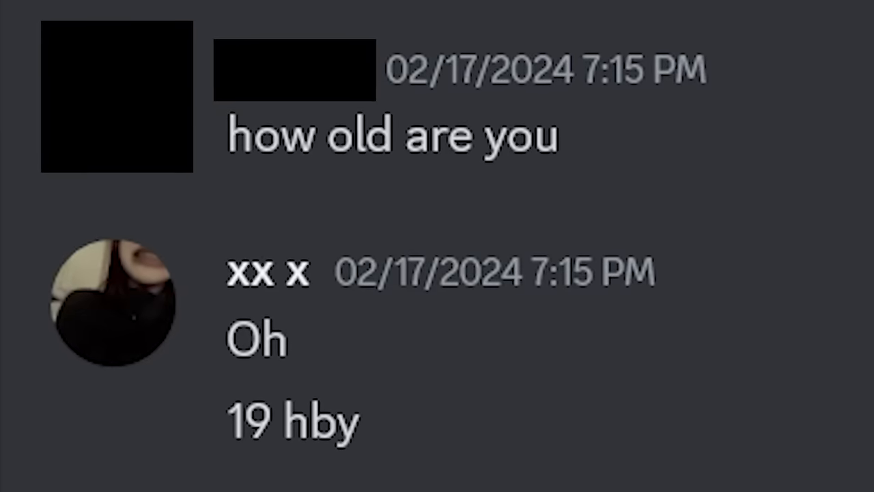
- Scroll the 02/17/2024 Discord DM down to the message claiming to be 13 and its reply
{"action": "scroll", "scroll_direction": "up", "scroll_amount": 3}
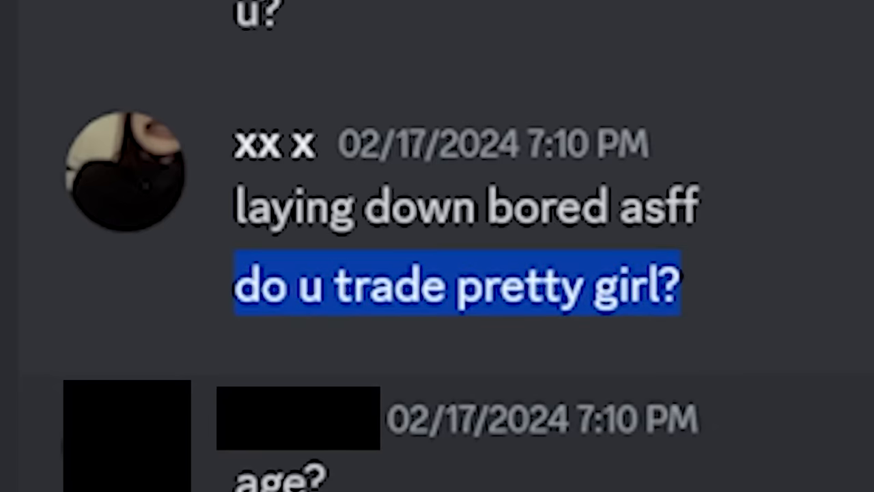
{"action": "scroll", "scroll_direction": "down", "scroll_amount": 3}
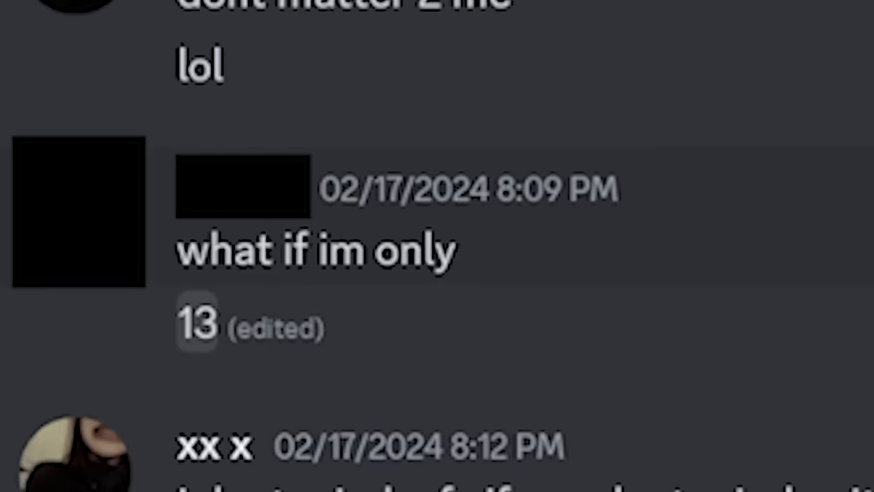
{"action": "scroll", "scroll_direction": "down", "scroll_amount": 3}
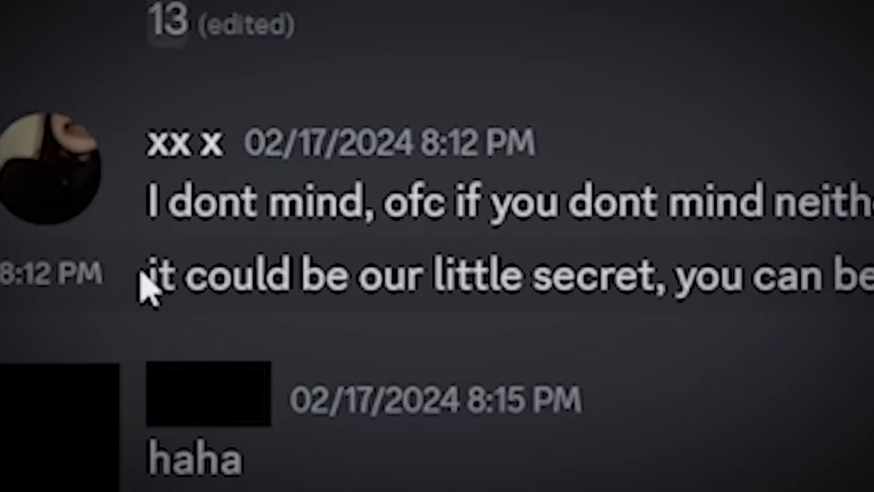